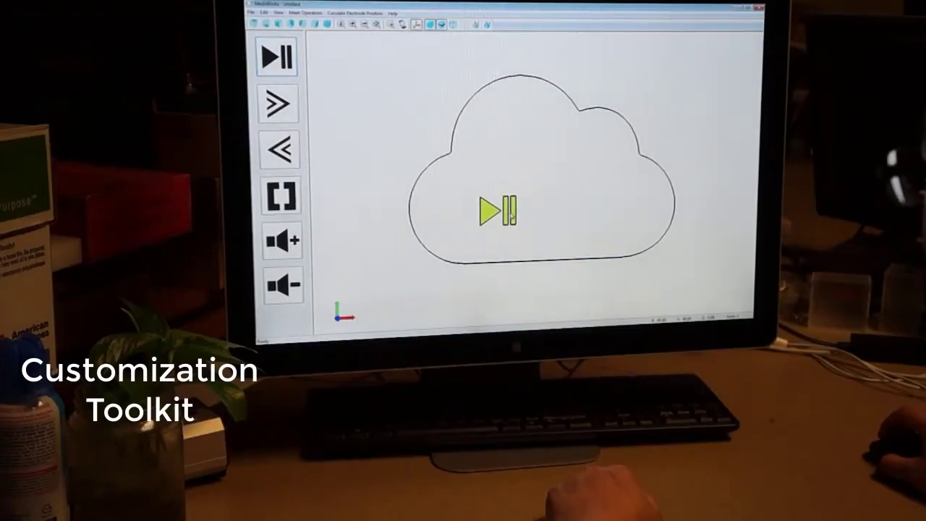
- Place the rewind icon inside the cloud, left of the play/pause icon
{"action": "left_click", "coordinate": [280, 149]}
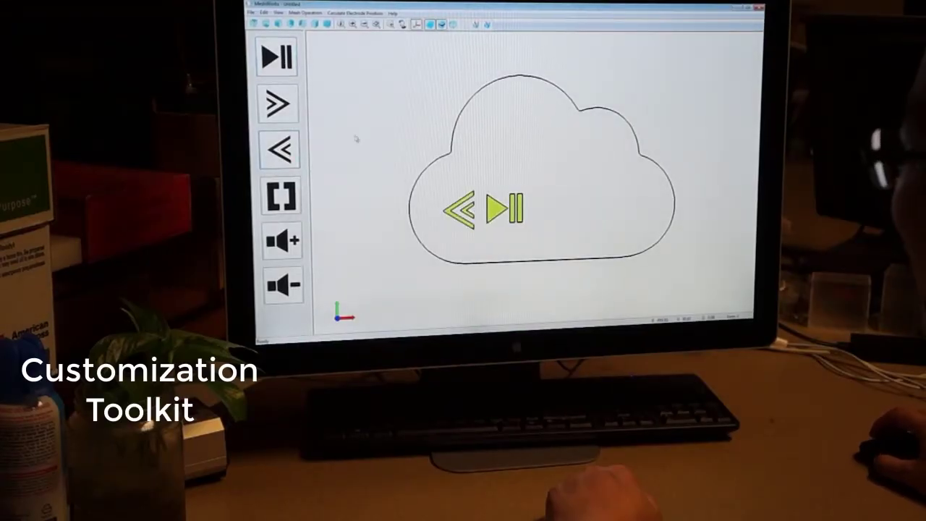